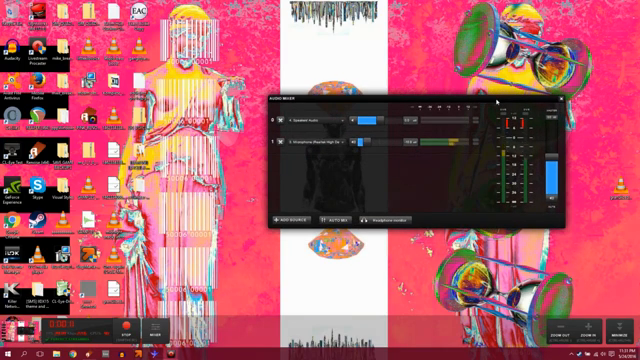
mouse_move(302, 245)
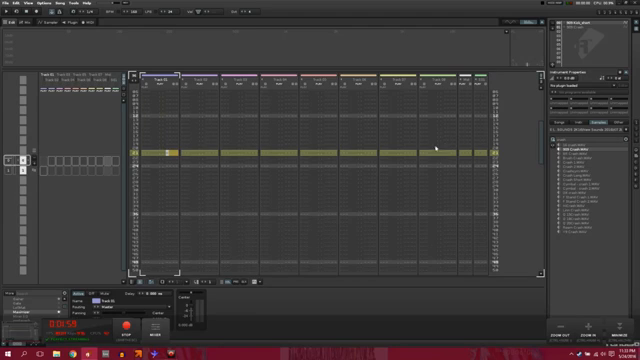
mouse_move(147, 130)
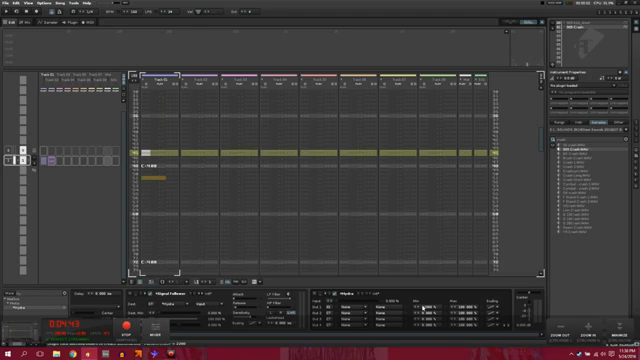
mouse_move(225, 188)
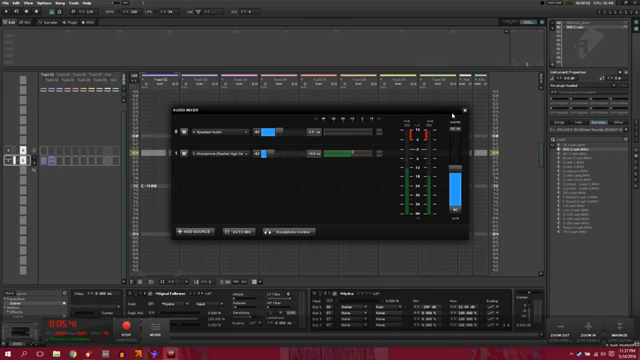
Set Hydra Out 1's destination to the Gainer's Gain parameter
left_click(459, 112)
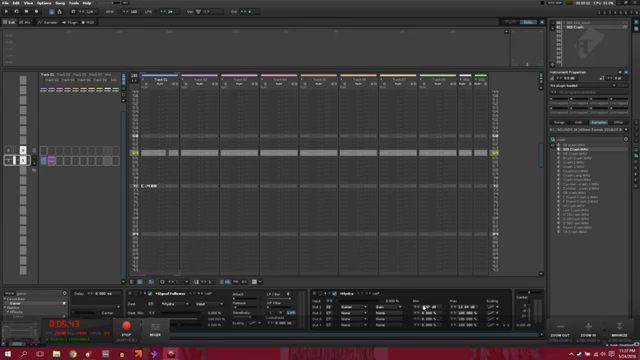